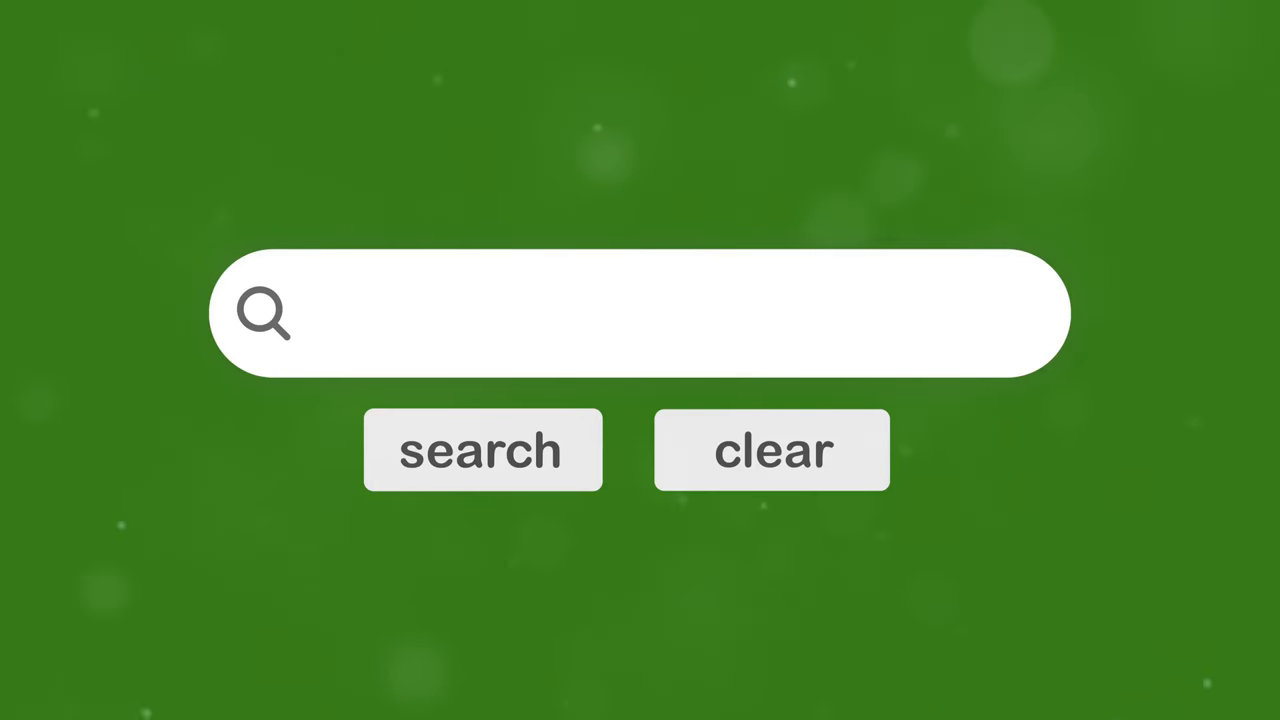
text(How to make money?)
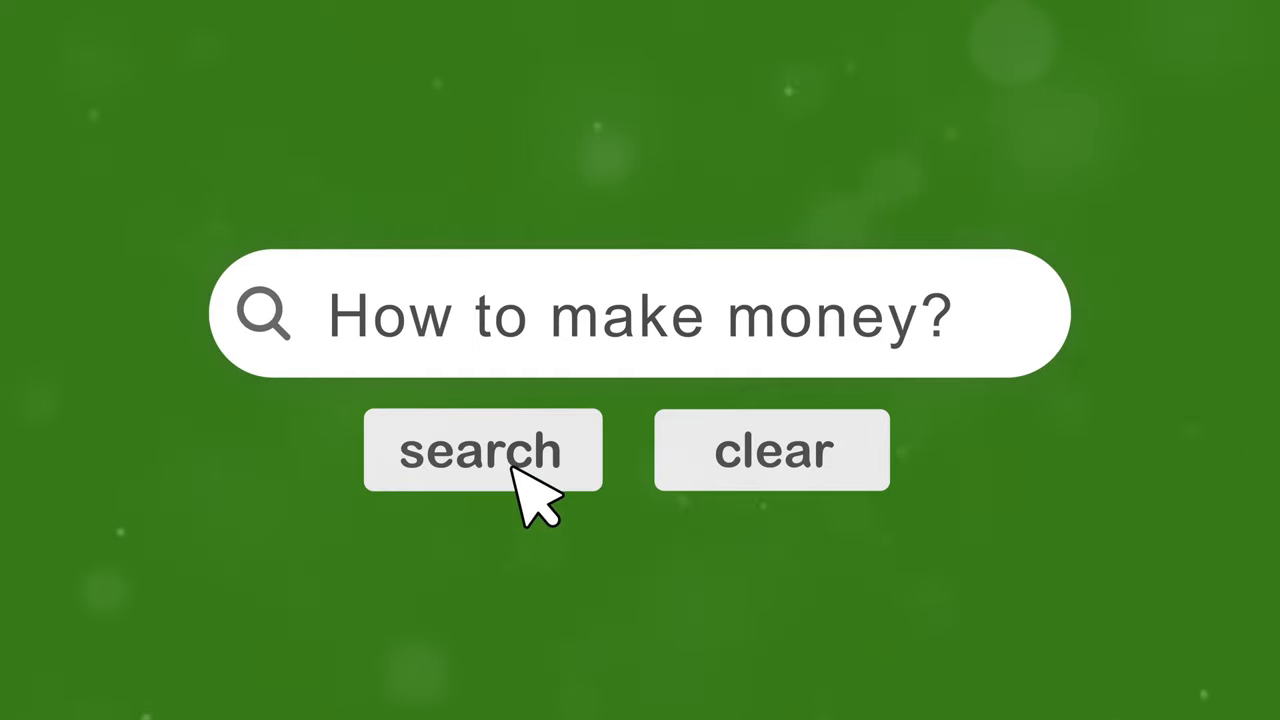
click(484, 450)
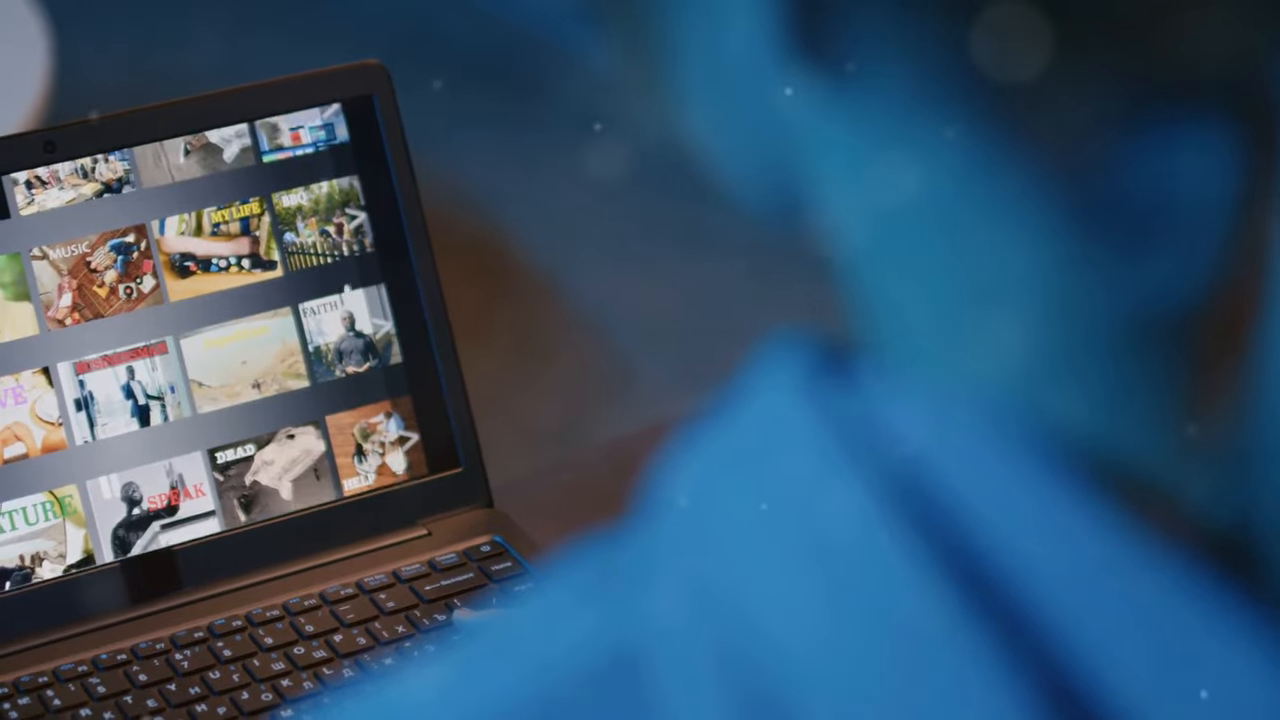